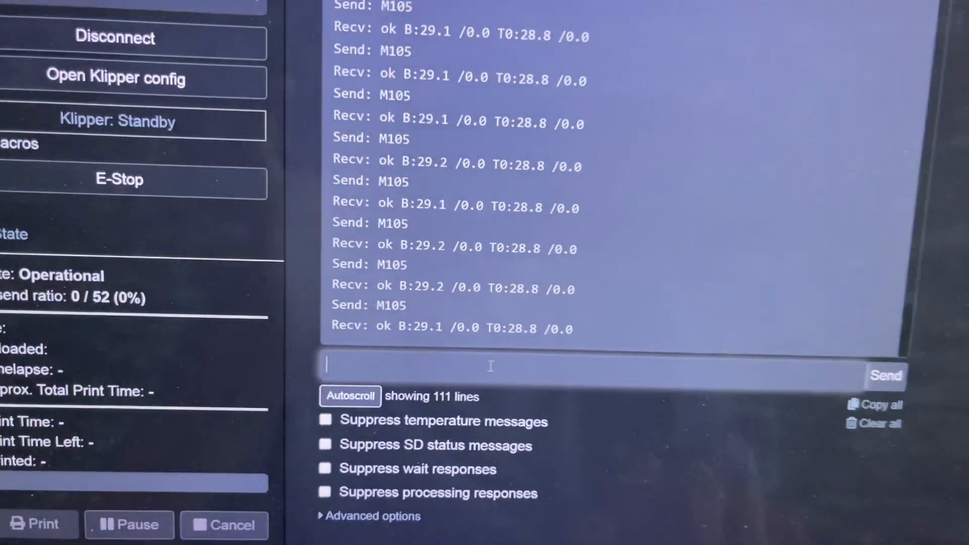
Send query_endstops from the terminal; printer reports x, y and z endstops open
{"action": "type", "text": "query_endstops"}
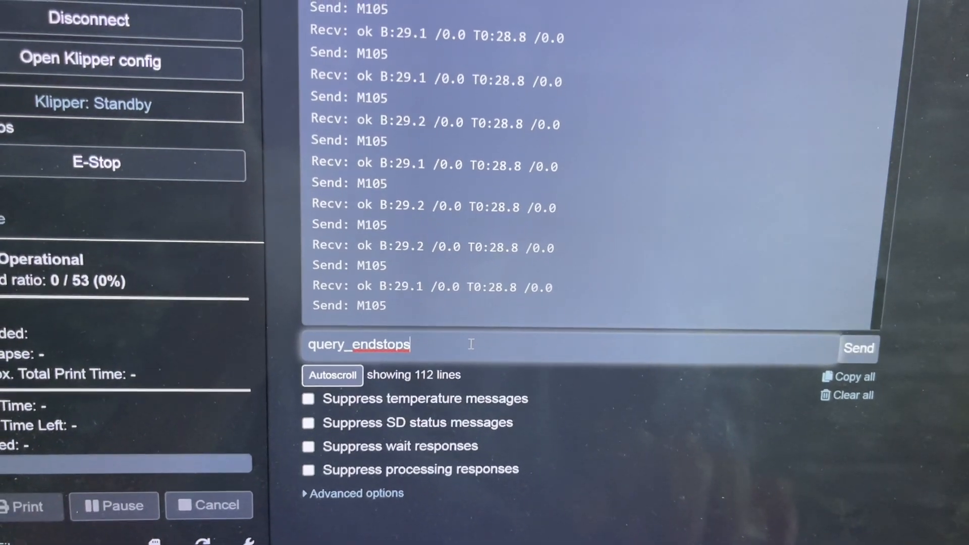
{"action": "left_click", "coordinate": [858, 349]}
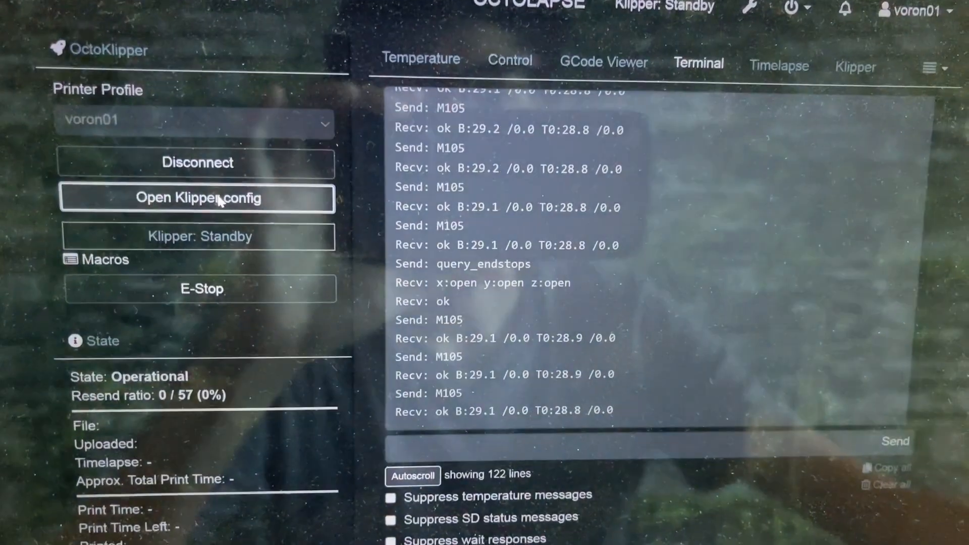
Bring up the Klipper config editor scrolled to the [stepper_x] endstop_pin line
{"action": "left_click", "coordinate": [197, 198]}
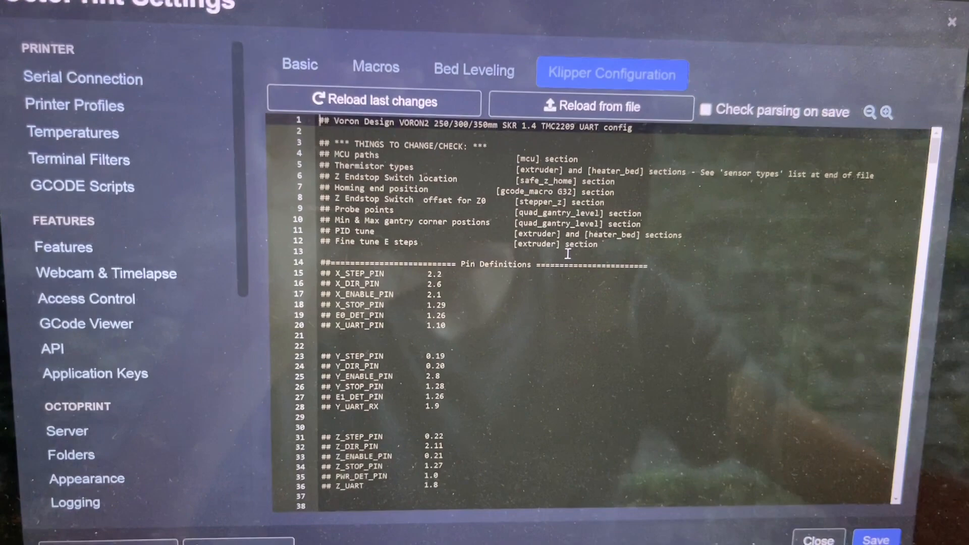
{"action": "scroll", "scroll_direction": "down", "scroll_amount": 3}
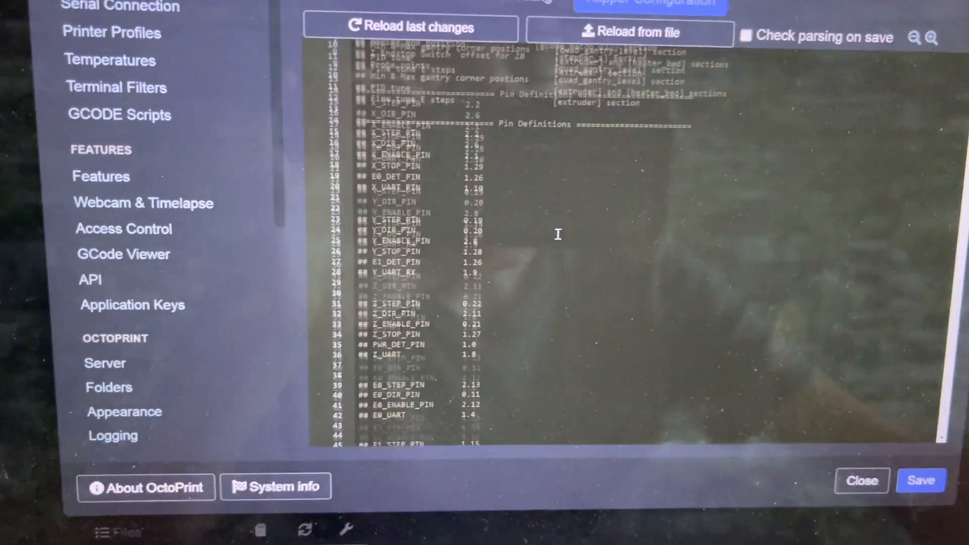
{"action": "scroll", "scroll_direction": "down", "scroll_amount": 3}
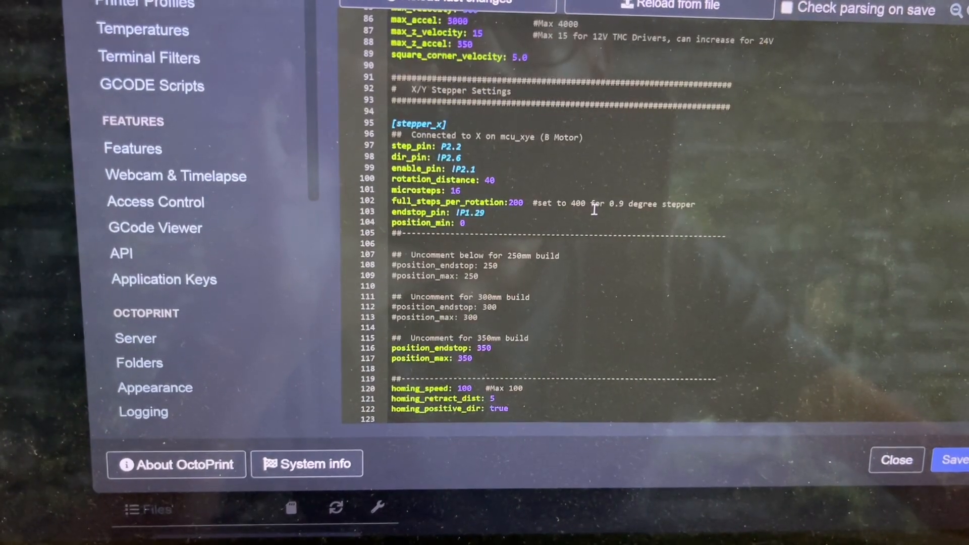
{"action": "scroll", "scroll_direction": "down", "scroll_amount": 3}
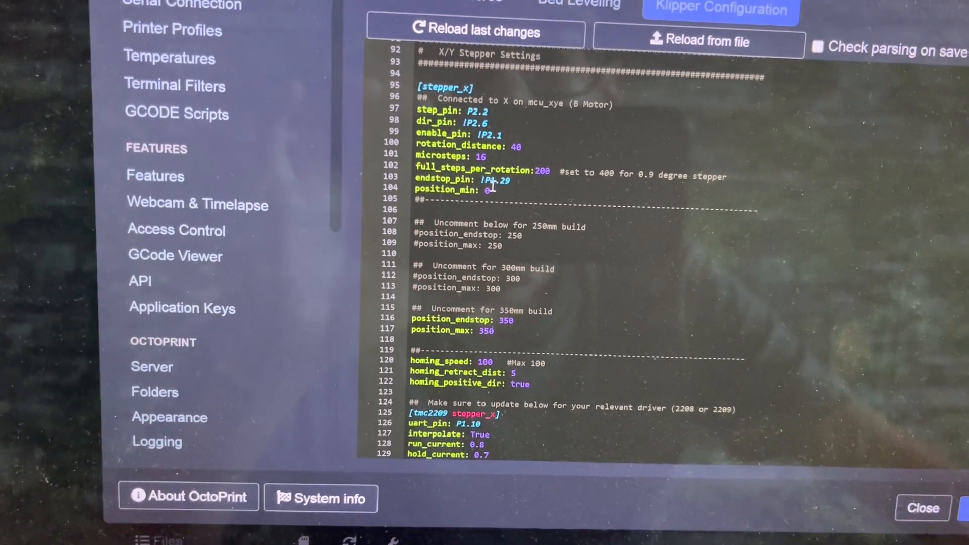
{"action": "scroll", "scroll_direction": "down", "scroll_amount": 3}
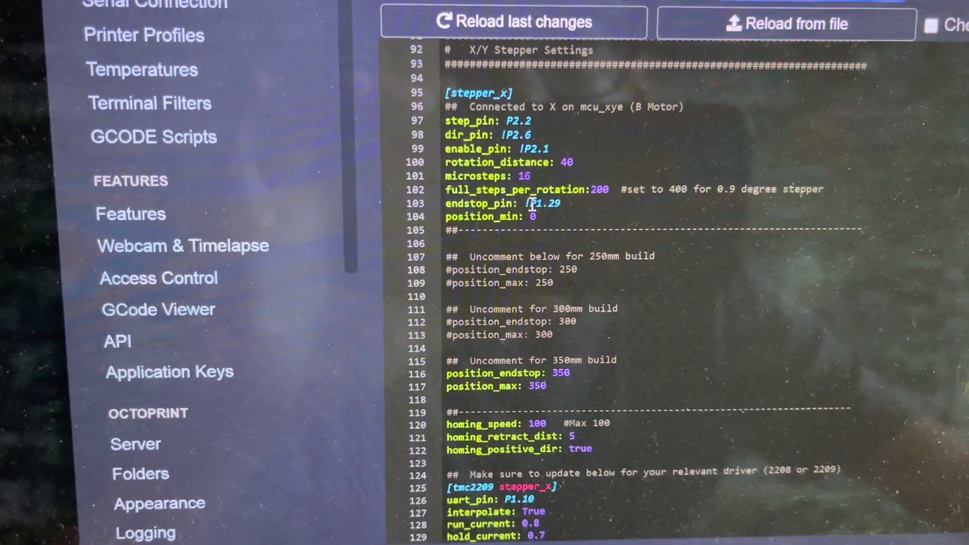
Edit the [stepper_x] endstop_pin value and save the config so Klipper restarts Ready
{"action": "left_click", "coordinate": [544, 203]}
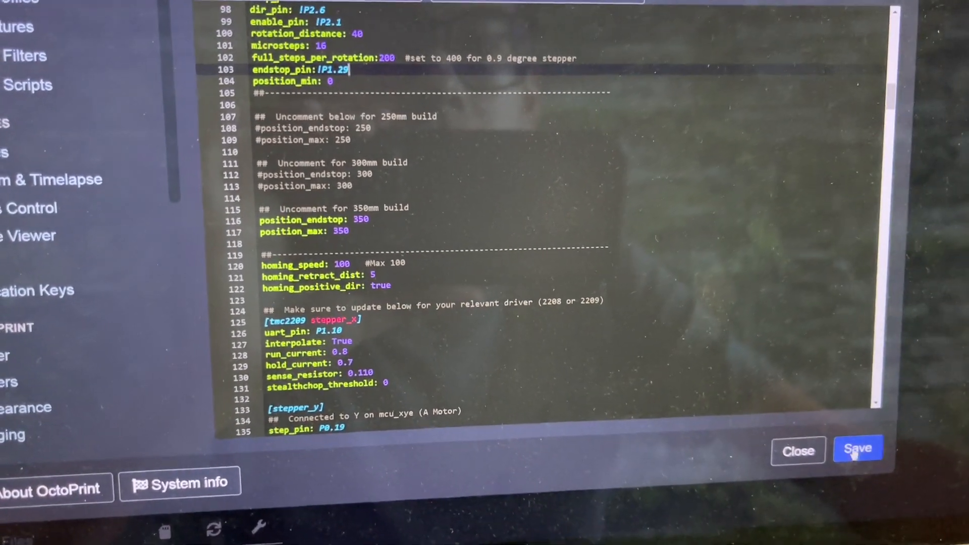
{"action": "left_click", "coordinate": [858, 448]}
{"action": "type", "text": "fir"}
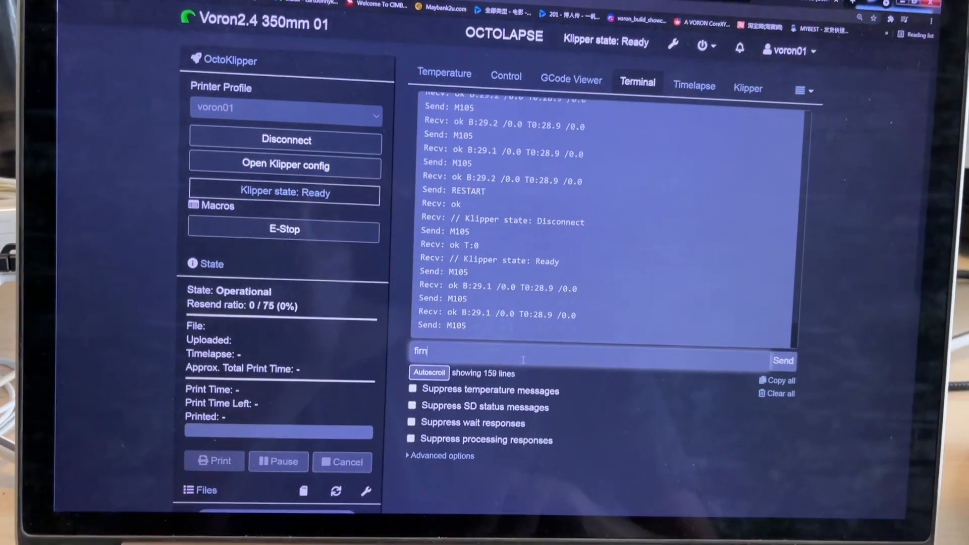
Send firmware_restart from the terminal; Klipper rejects it as an unknown command
{"action": "type", "text": "mware"}
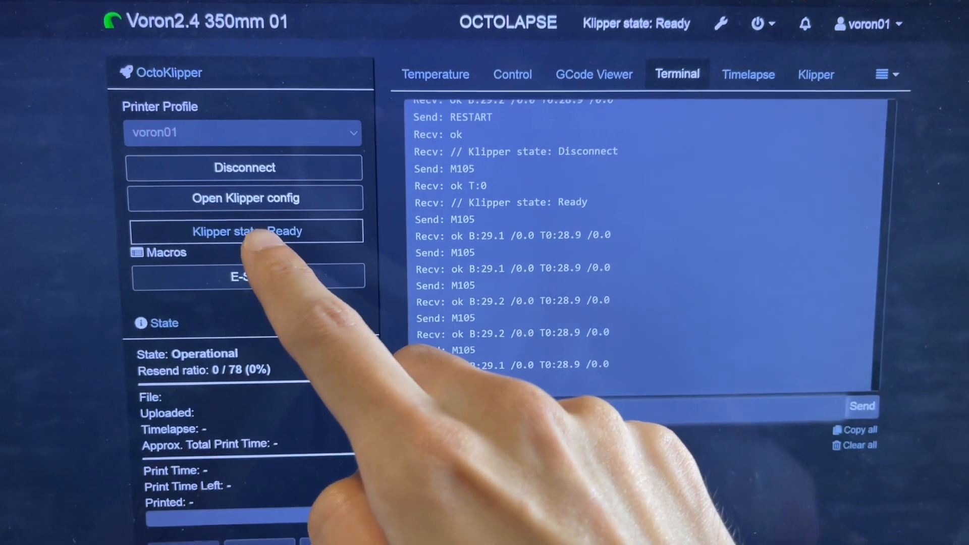
{"action": "type", "text": "firmware_restart"}
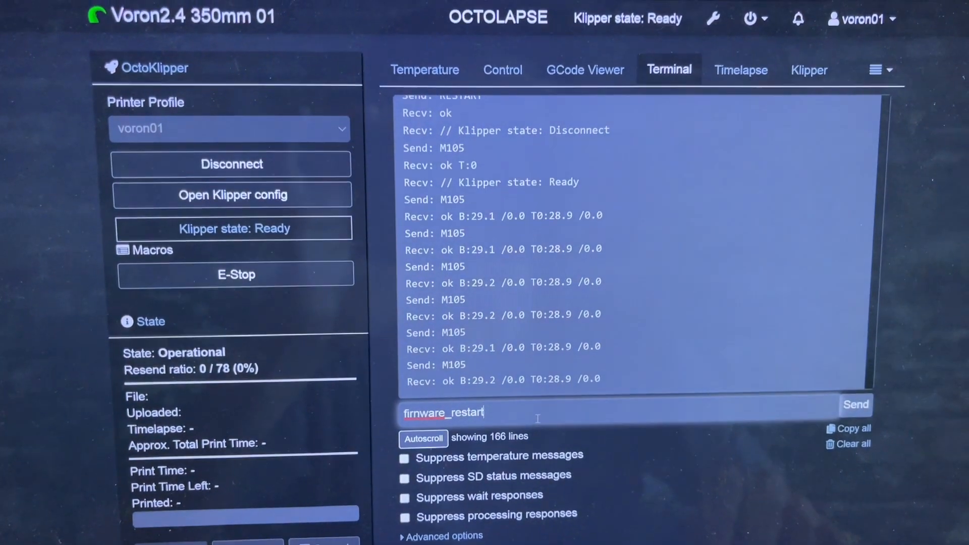
{"action": "left_click", "coordinate": [855, 404]}
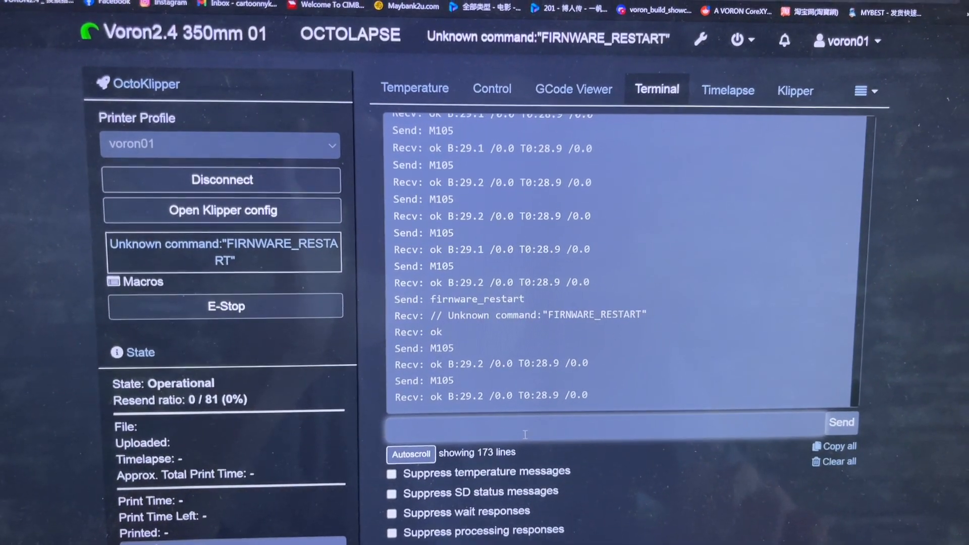
Resend firmware_restart so Klipper disconnects and comes back Ready
{"action": "type", "text": "firnware_restart"}
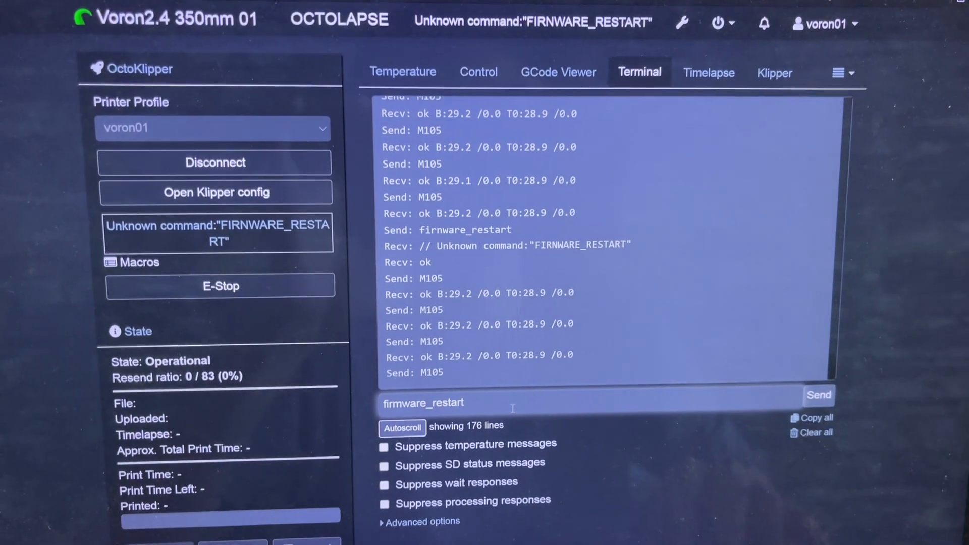
{"action": "left_click", "coordinate": [819, 395]}
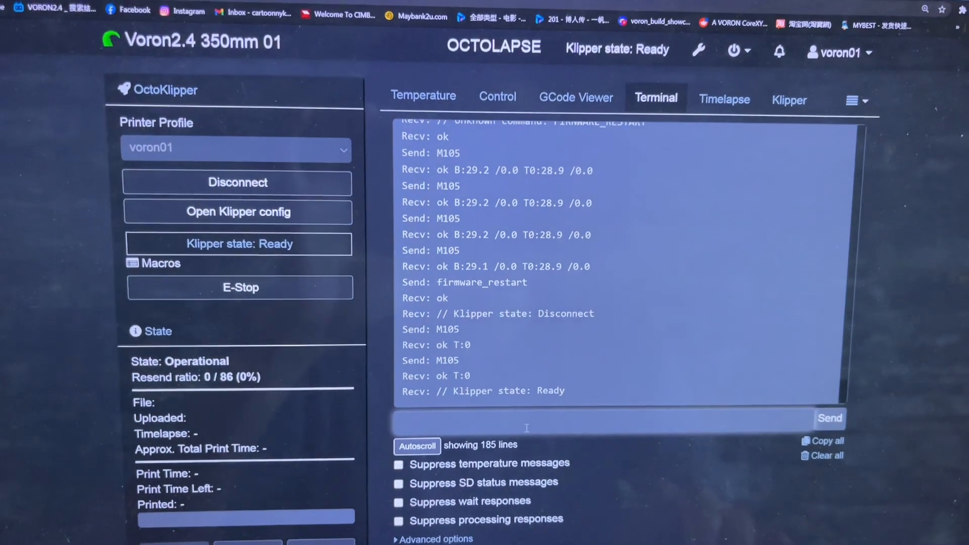
Send query_endstops again after the restart; x, y and z all report open
{"action": "type", "text": "query_endstops"}
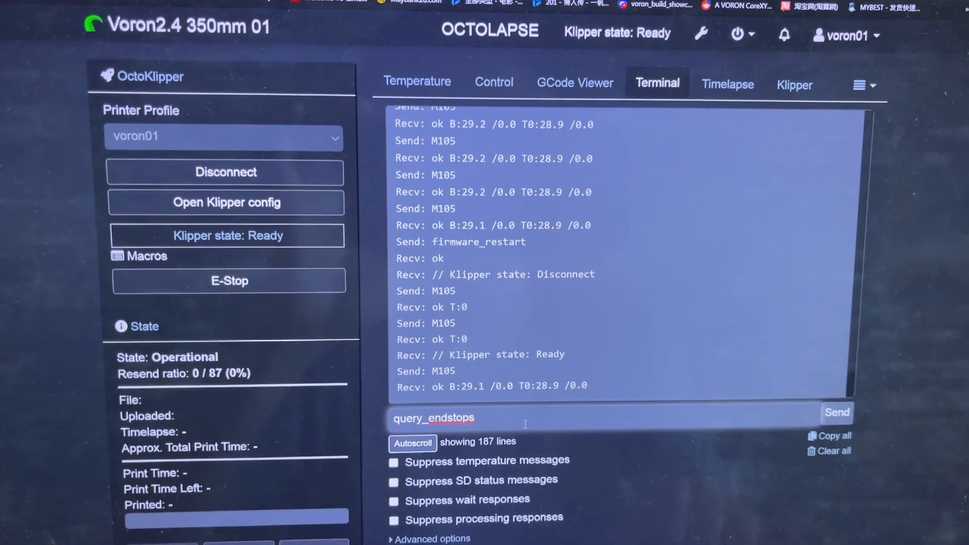
{"action": "left_click", "coordinate": [837, 412]}
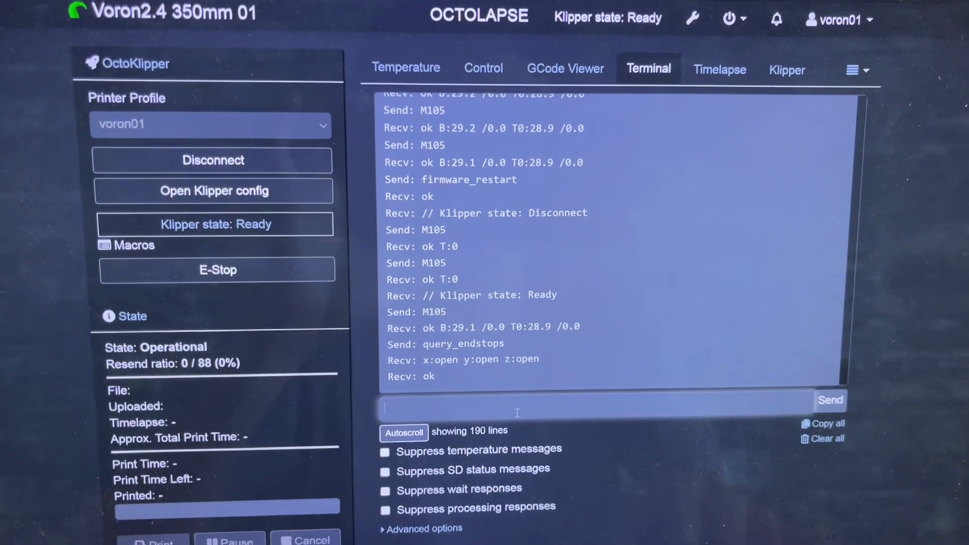